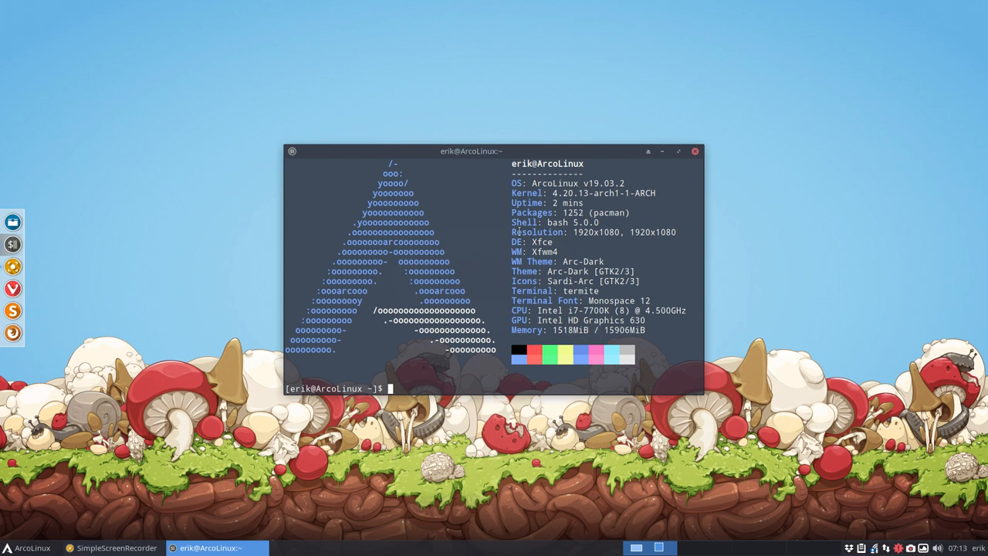
- Move the termite terminal window slightly higher on the desktop
left_click_drag(471, 151, 516, 118)
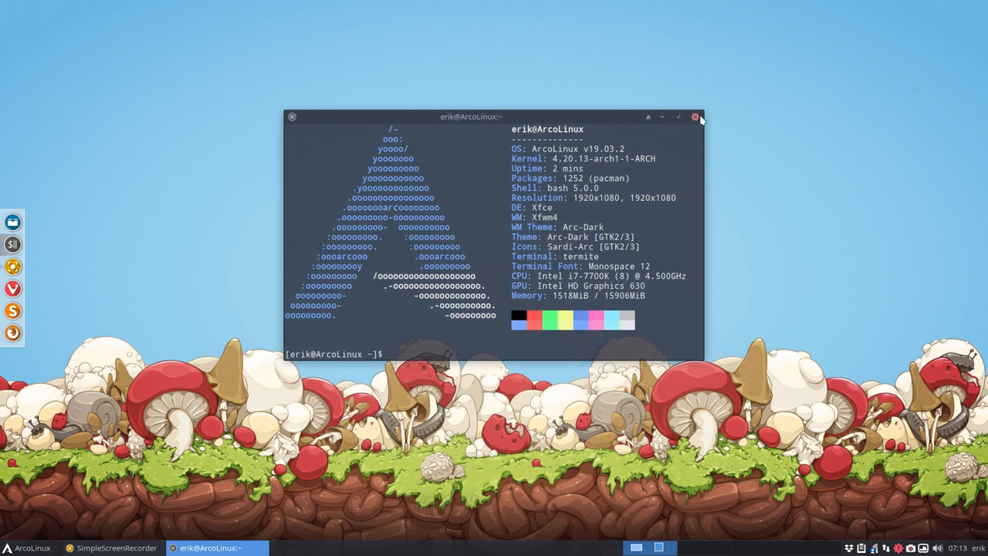
left_click(695, 117)
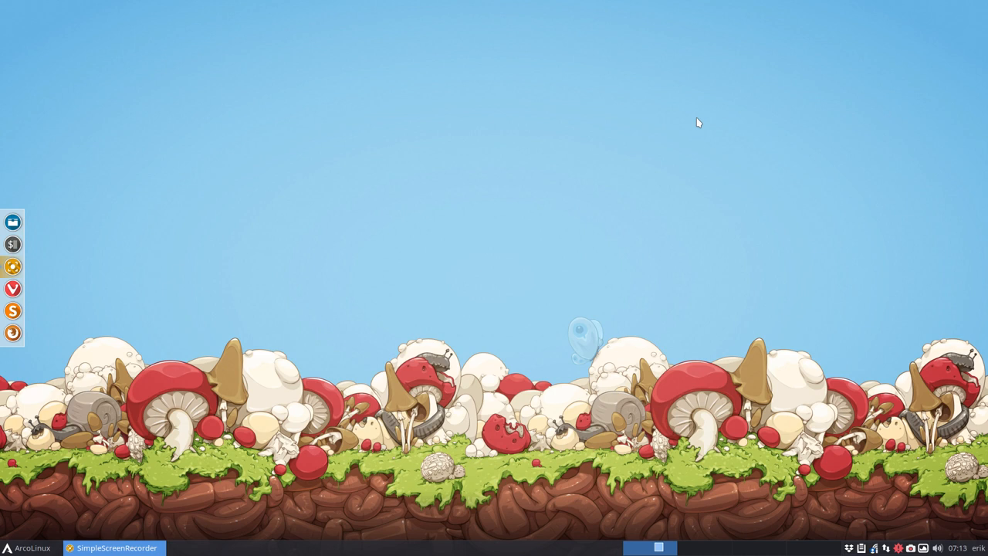
mouse_move(612, 158)
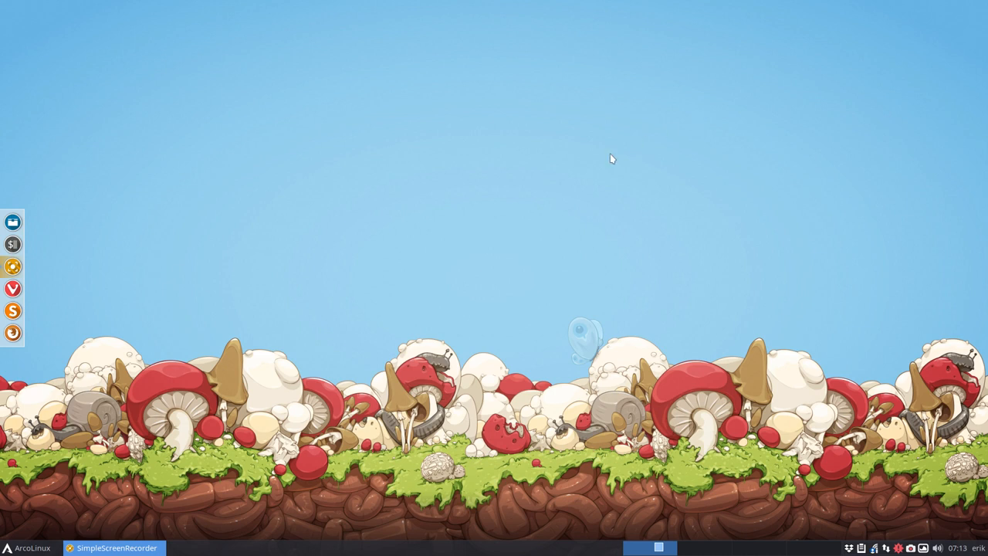
mouse_move(451, 284)
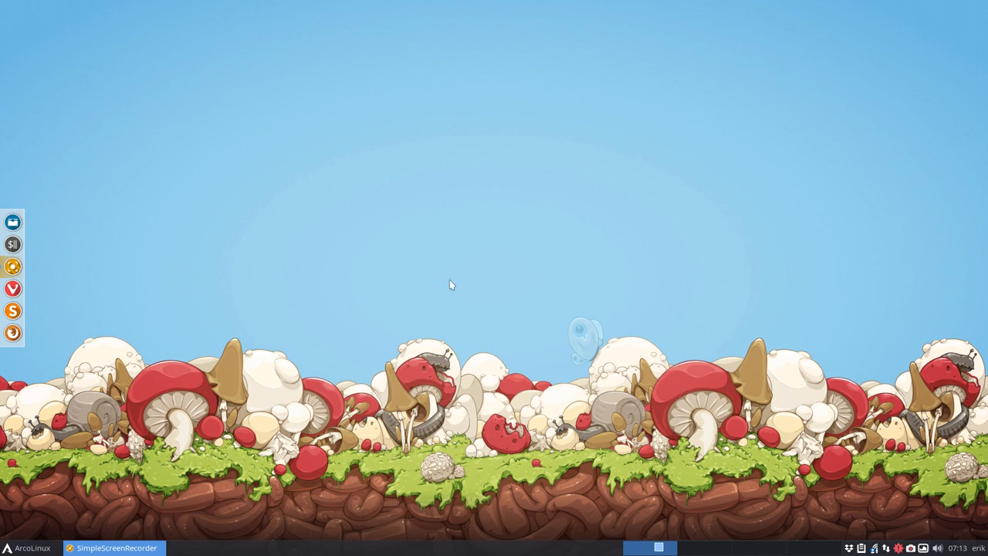
mouse_move(454, 281)
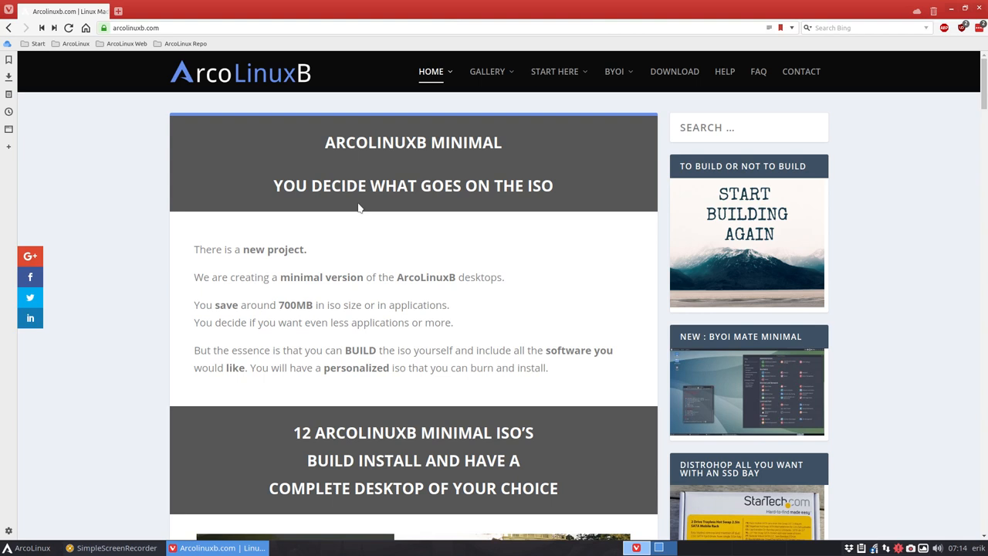
mouse_move(654, 190)
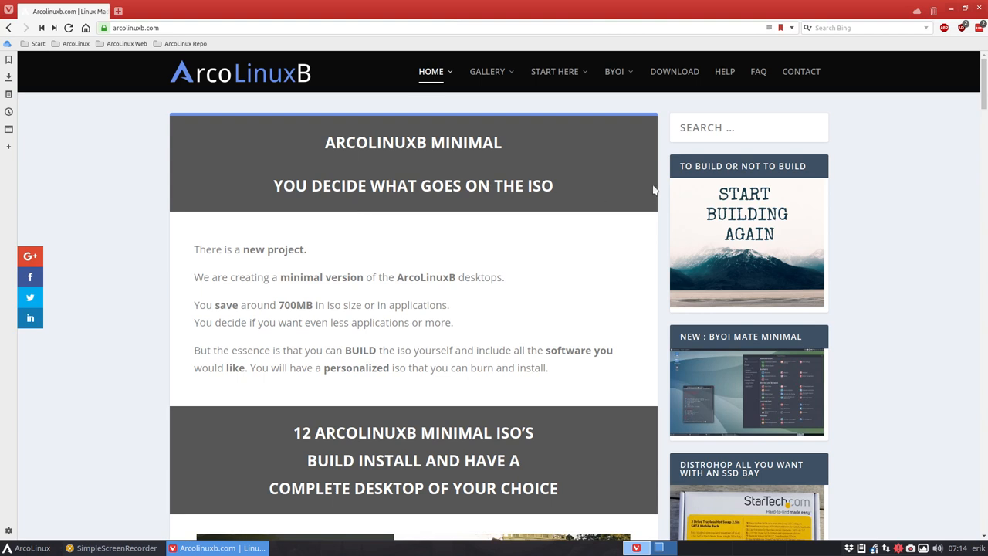
mouse_move(614, 71)
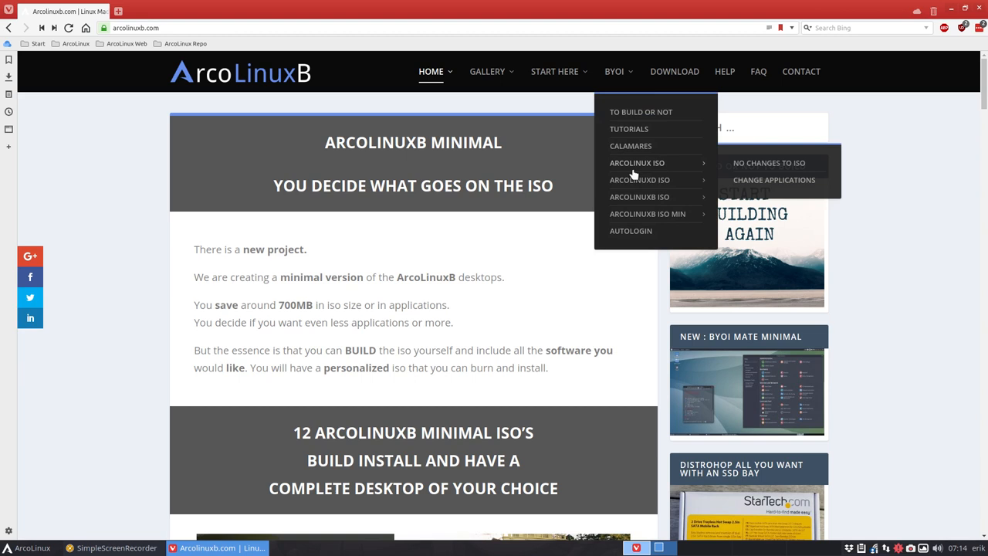
mouse_move(639, 197)
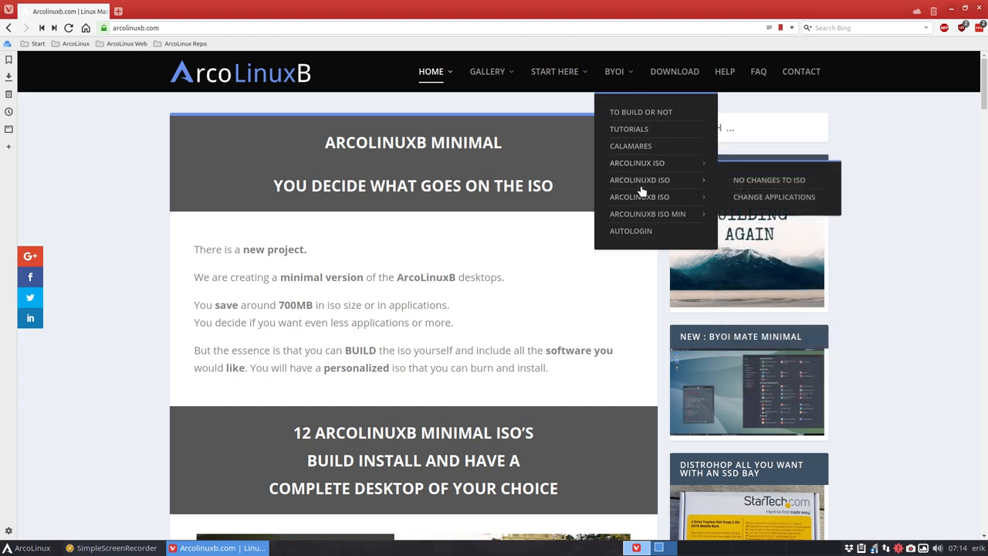
mouse_move(647, 197)
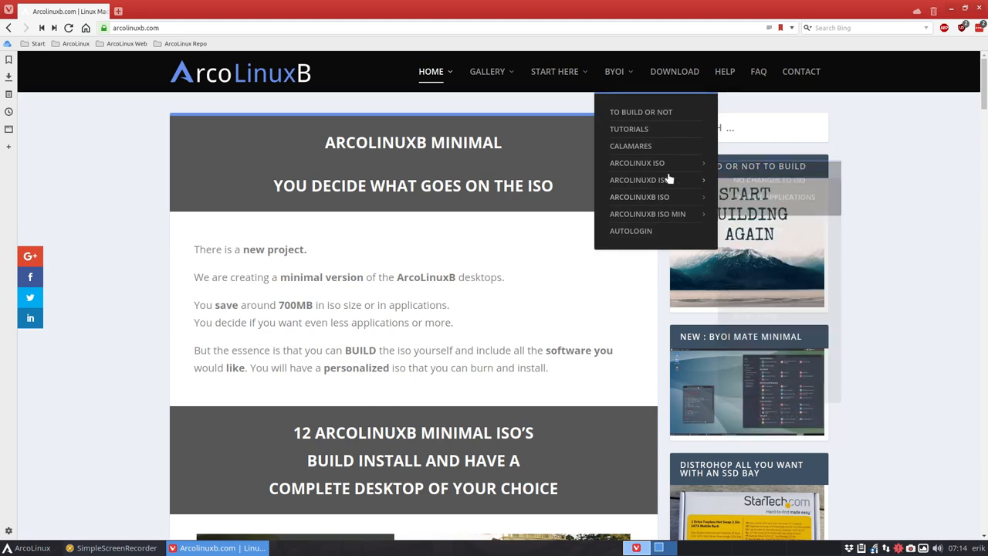
mouse_move(636, 164)
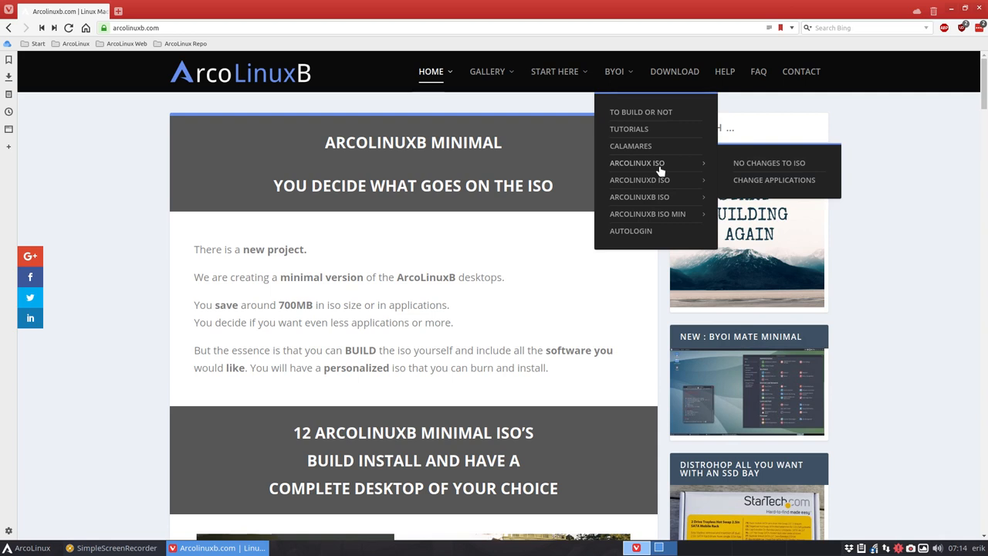
mouse_move(639, 196)
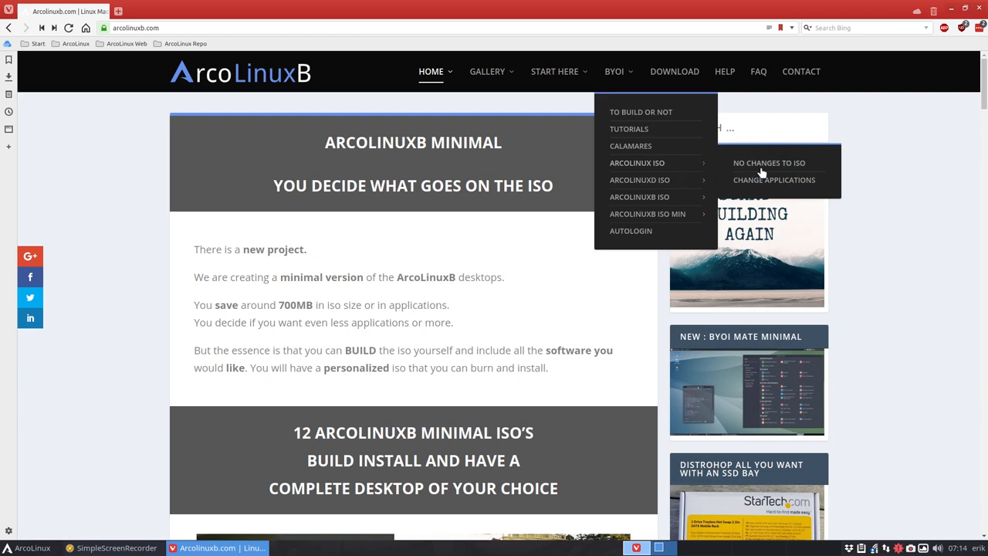
mouse_move(766, 172)
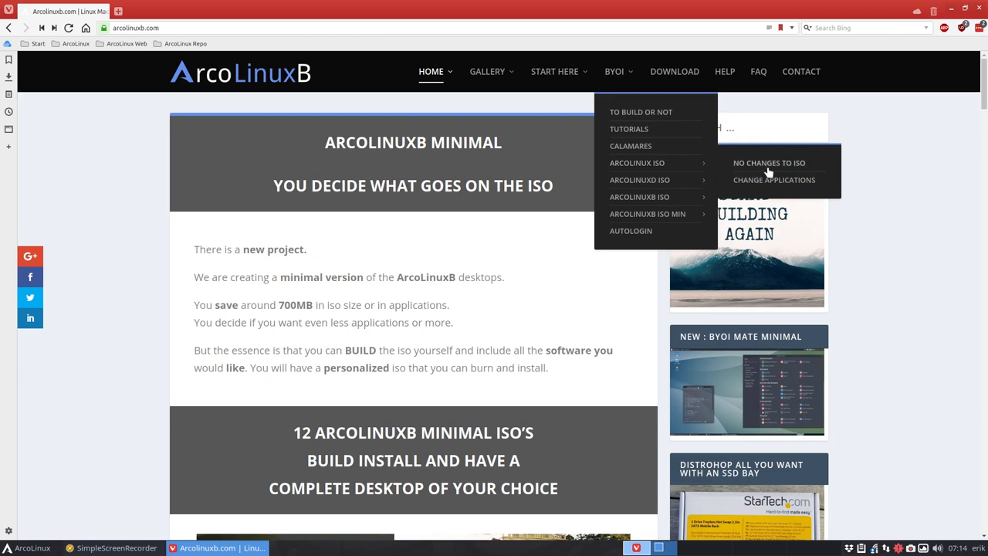
- Read the BYOI ArcoLinux ISO guide down to its arcolinux-iso git clone procedure
left_click(774, 179)
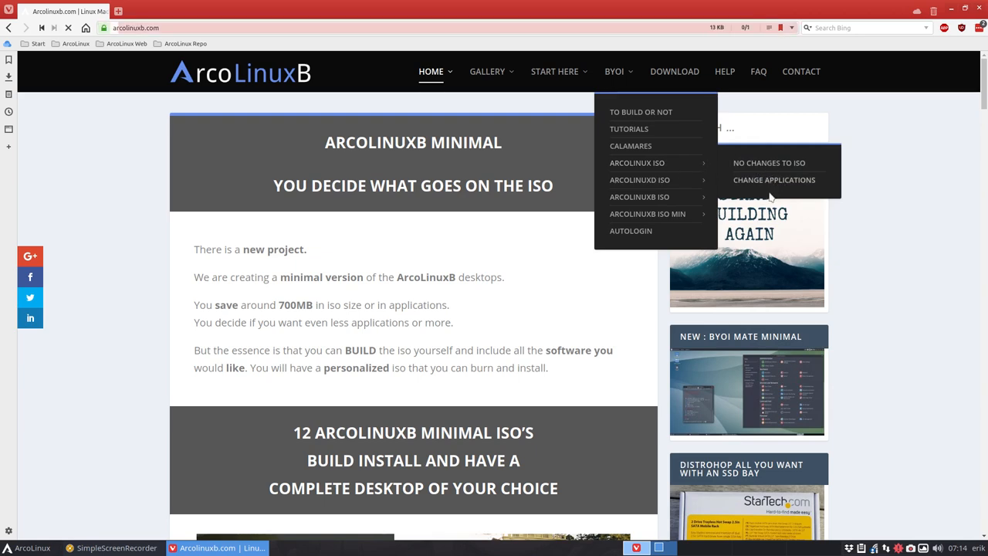
left_click(773, 179)
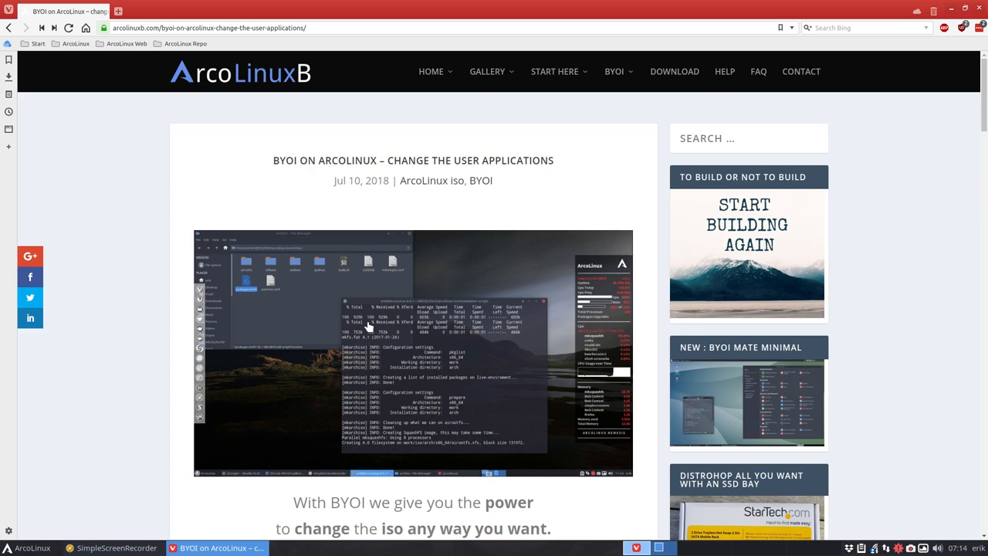
scroll("down", 3)
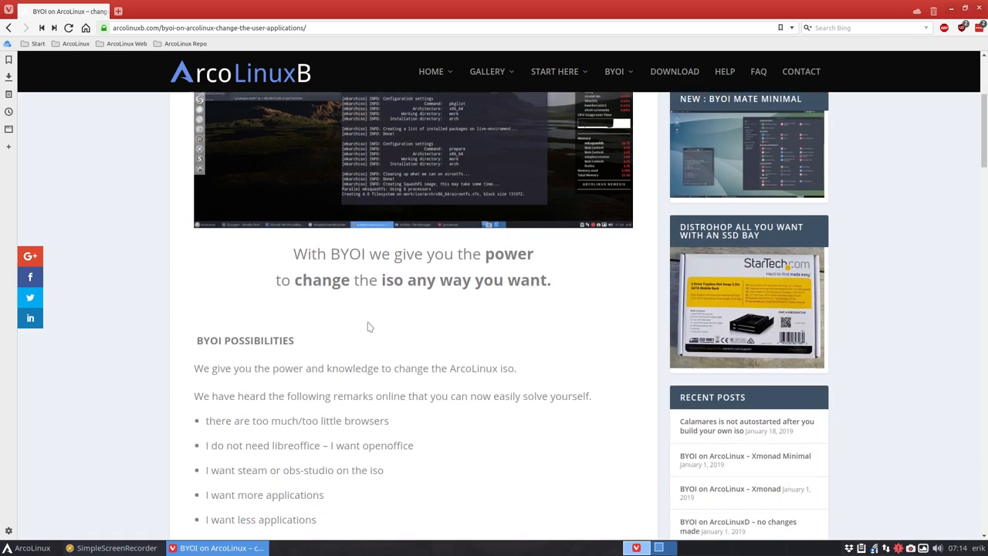
scroll("down", 3)
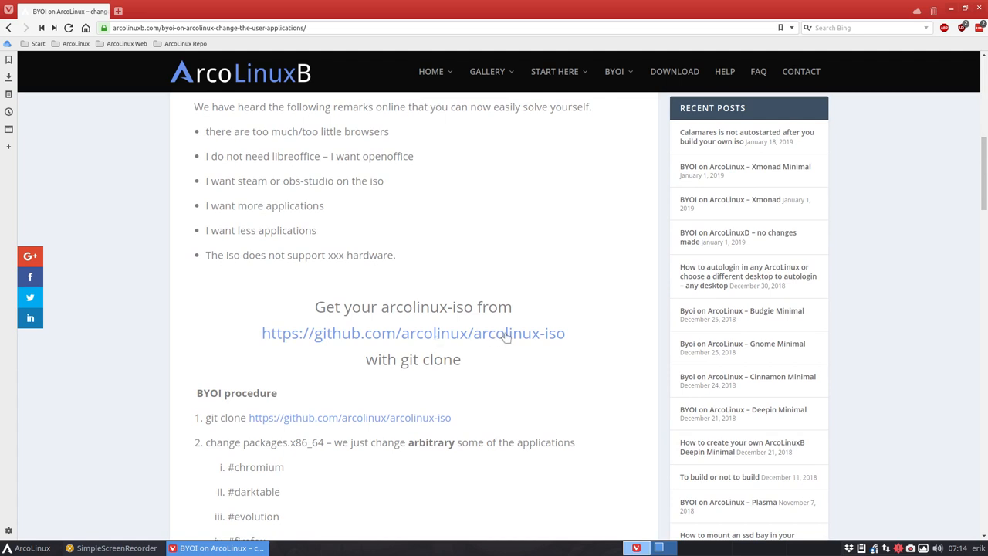
mouse_move(473, 423)
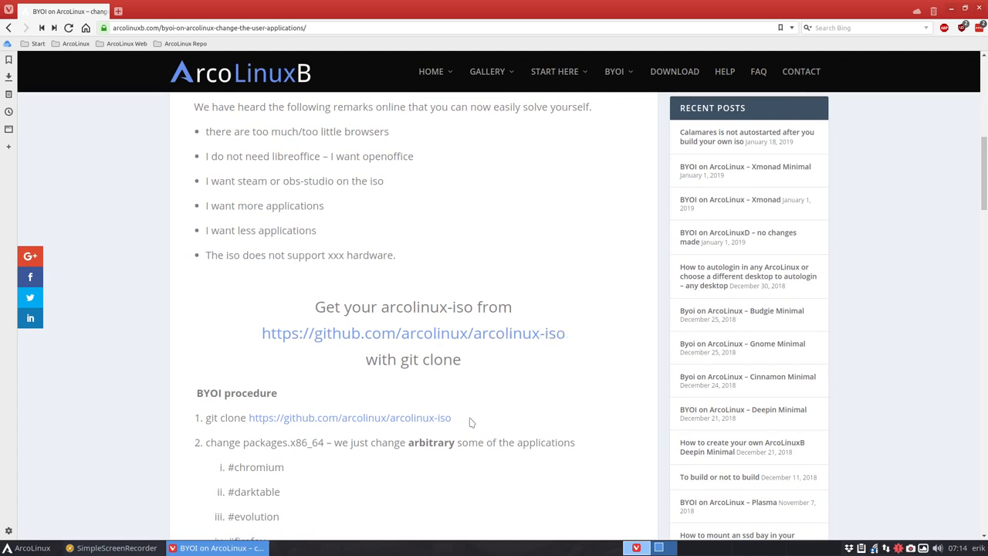
mouse_move(216, 429)
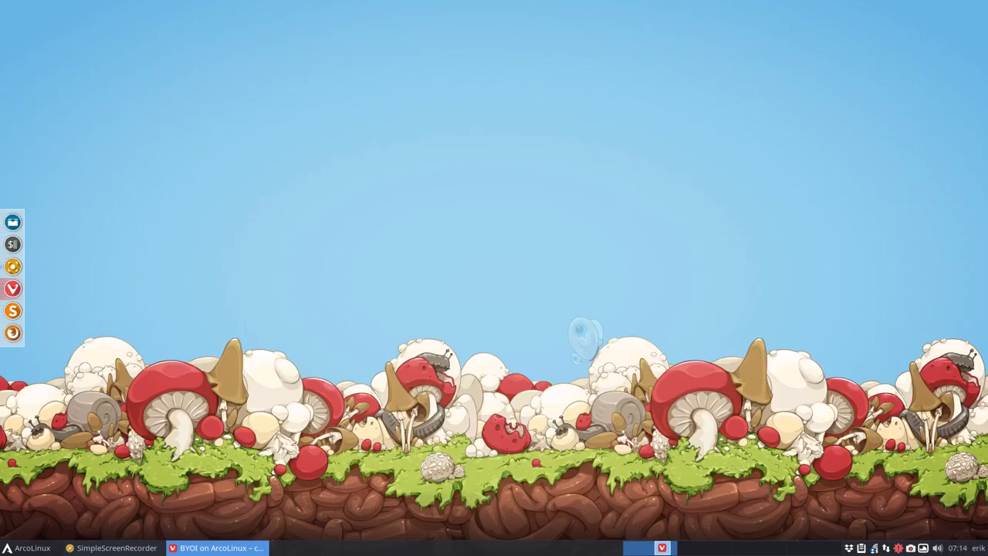
mouse_move(13, 222)
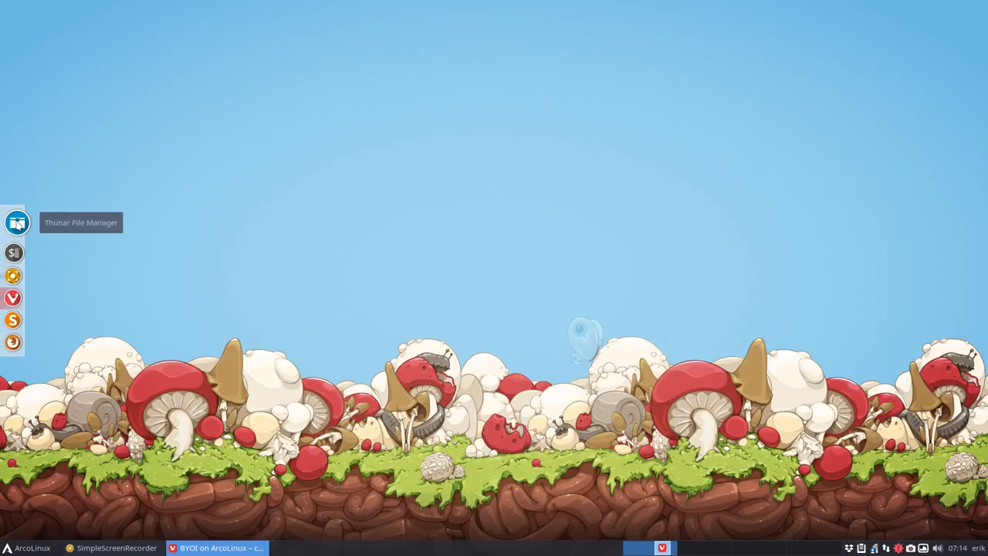
left_click(17, 223)
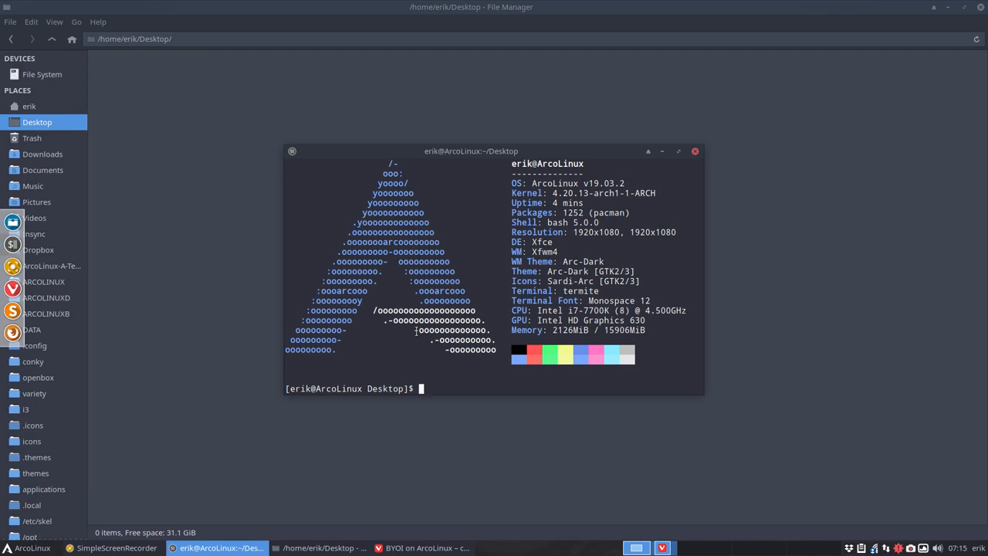
type("git clone https://github.com/arcolinux/arcolinux-iso")
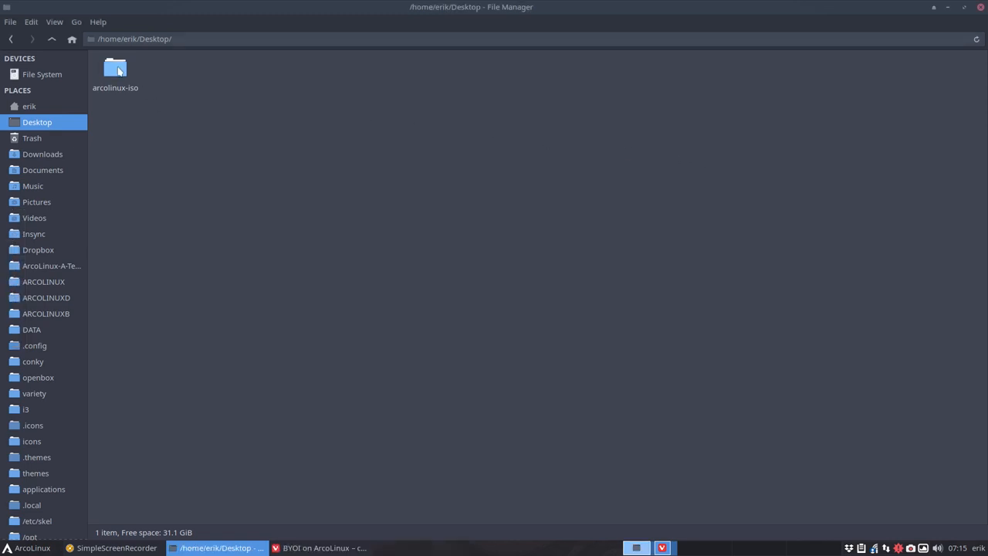
- Navigate into arcolinux-iso/archiso and load packages.x86_64 into Sublime Text
double_click(115, 70)
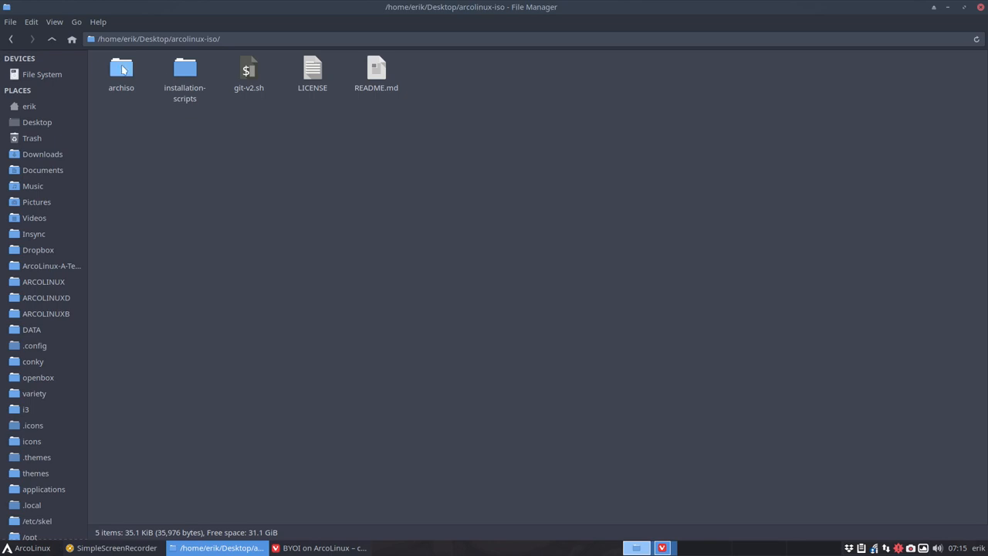
double_click(121, 70)
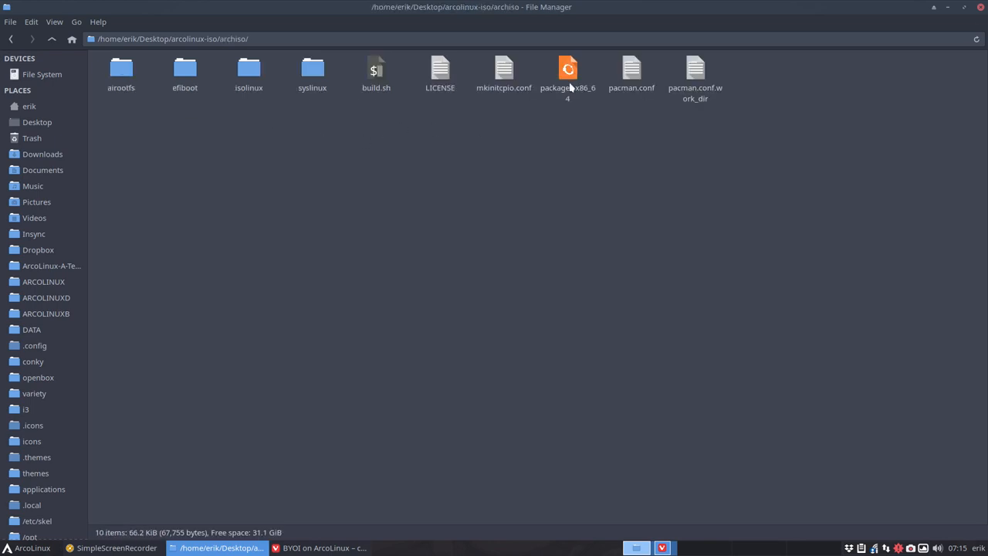
double_click(568, 74)
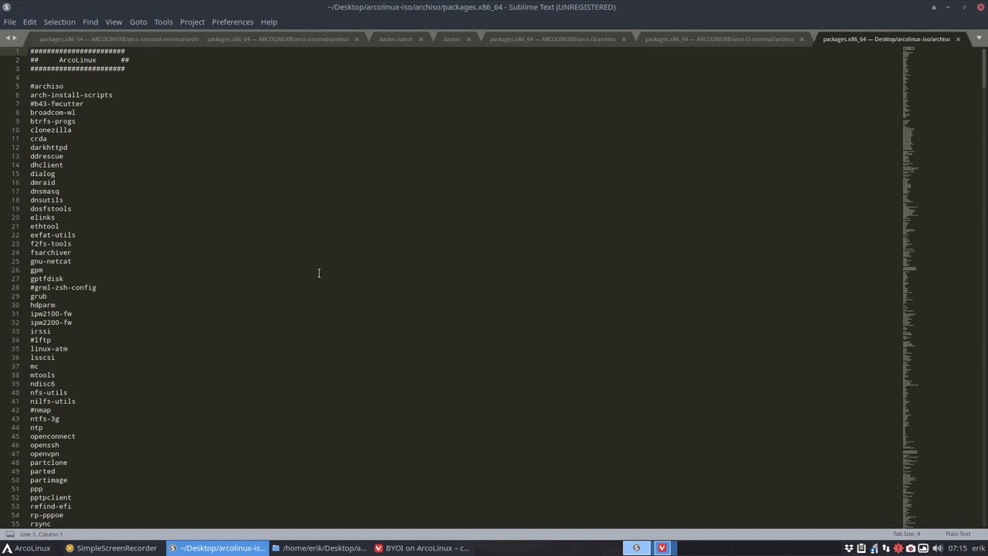
- Uncomment xf86-video-nouveau in packages.x86_64 and close every other Sublime Text tab
scroll("down", 3)
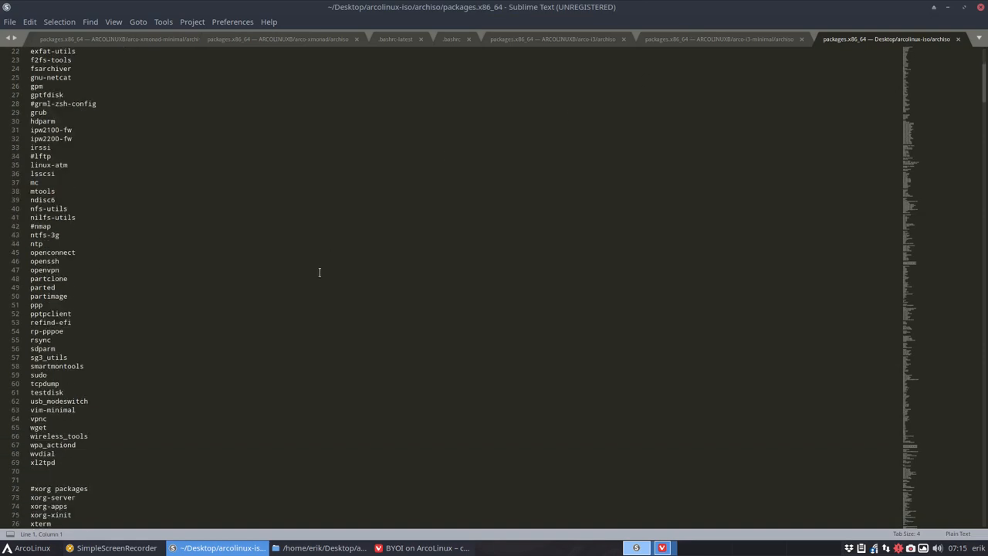
scroll("down", 3)
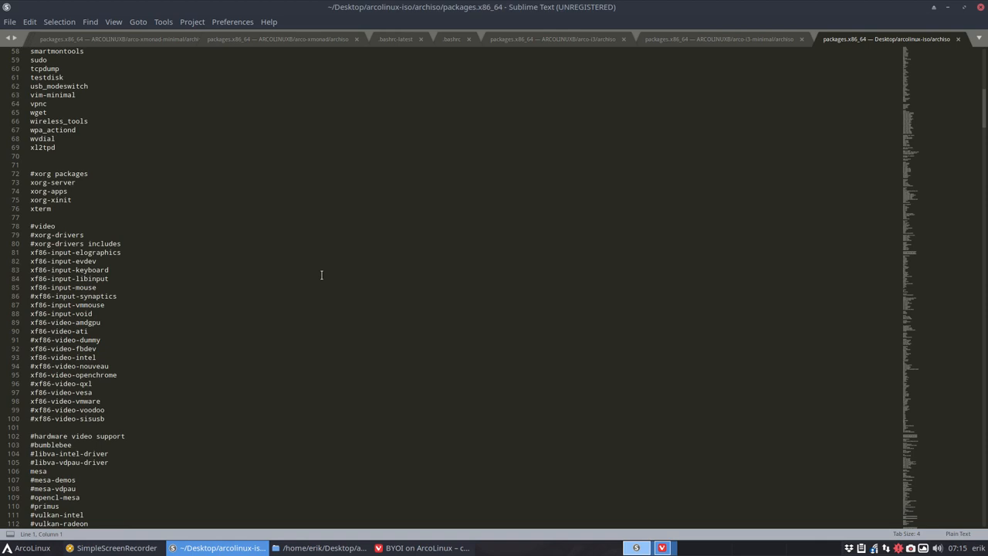
mouse_move(148, 337)
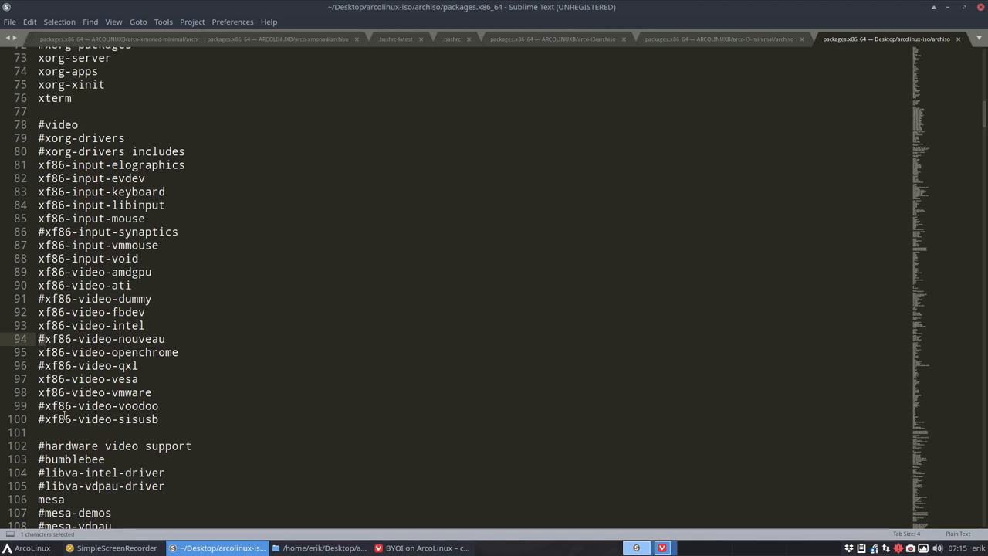
scroll("down", 3)
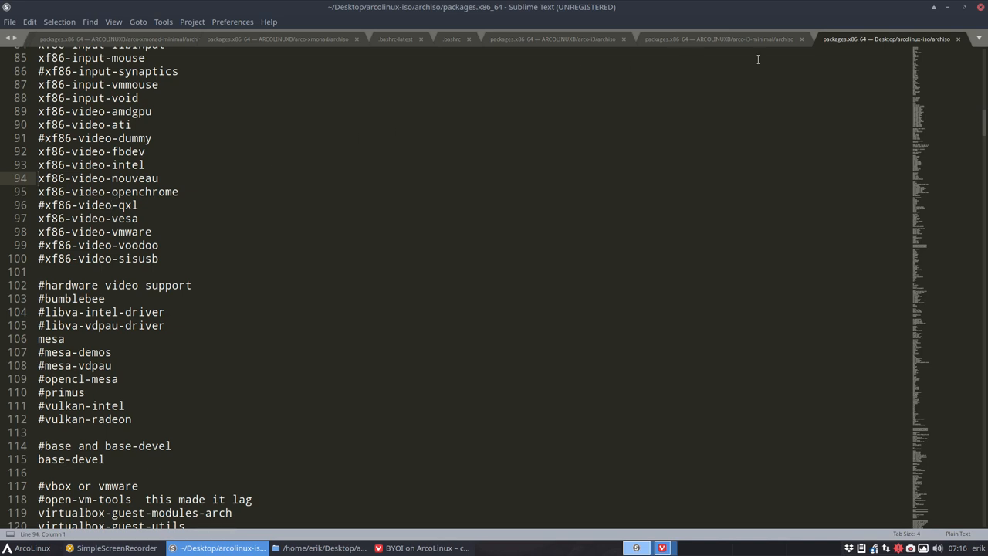
right_click(888, 39)
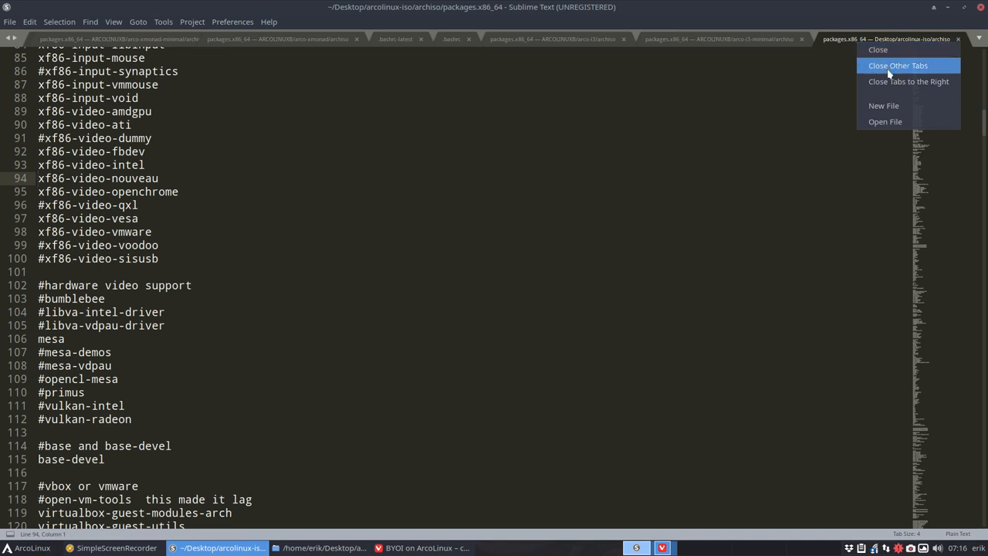
left_click(899, 65)
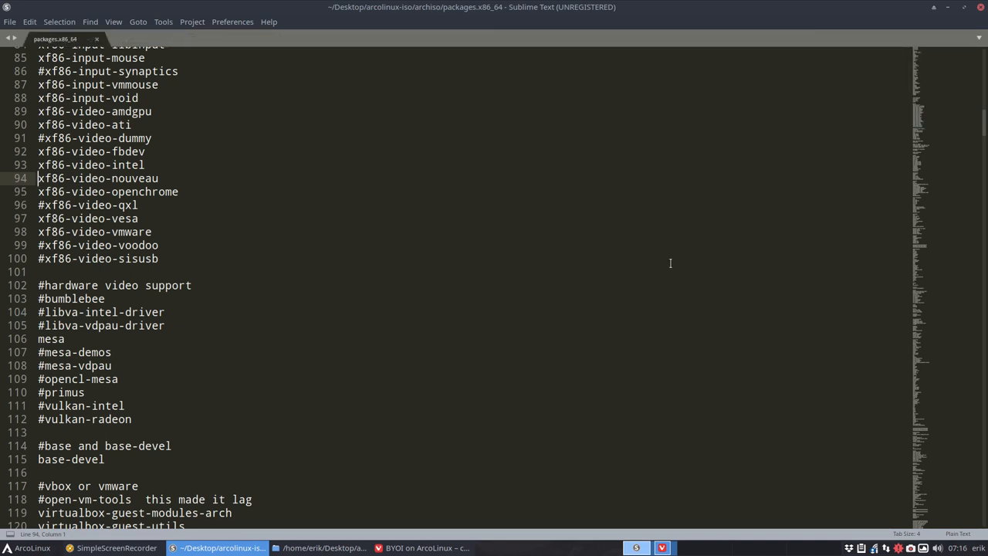
mouse_move(358, 380)
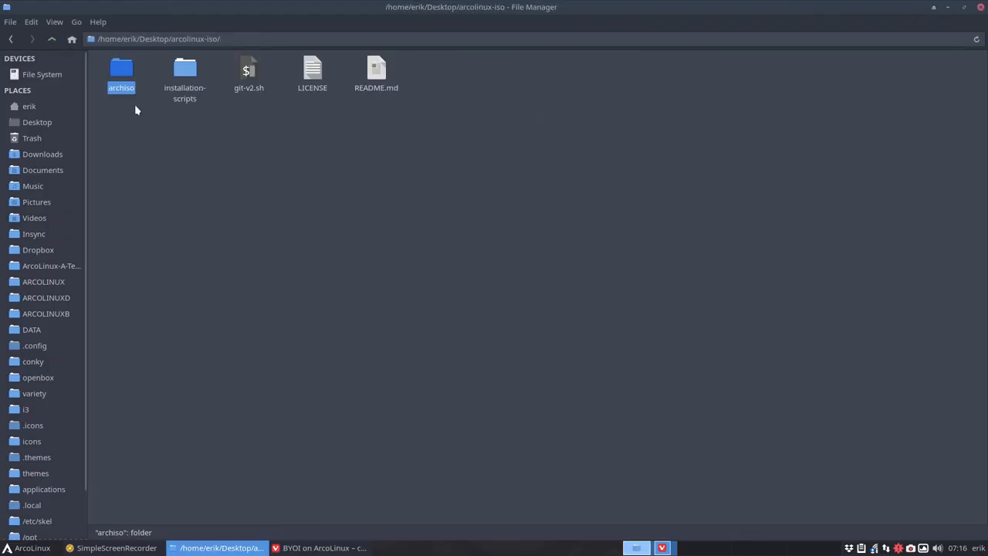
- Run ./30-build-the-iso-local.sh from the installation-scripts folder to start the ISO build
double_click(186, 69)
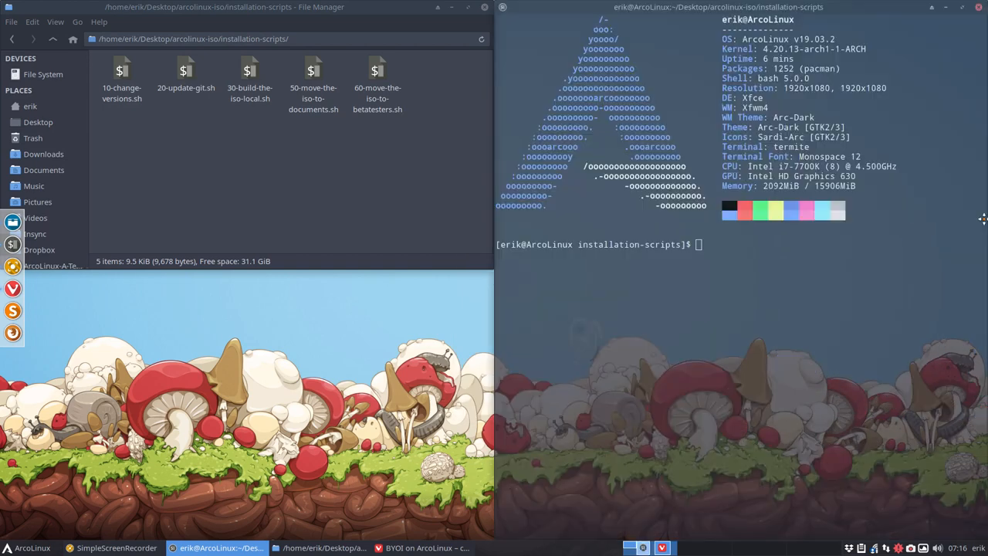
type("./30-build-the-iso-local.sh")
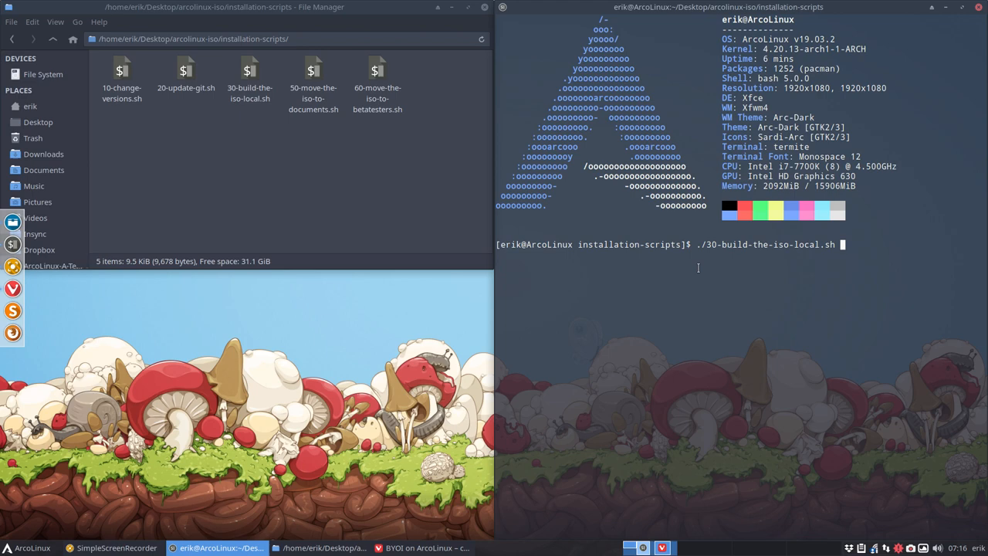
key("Return")
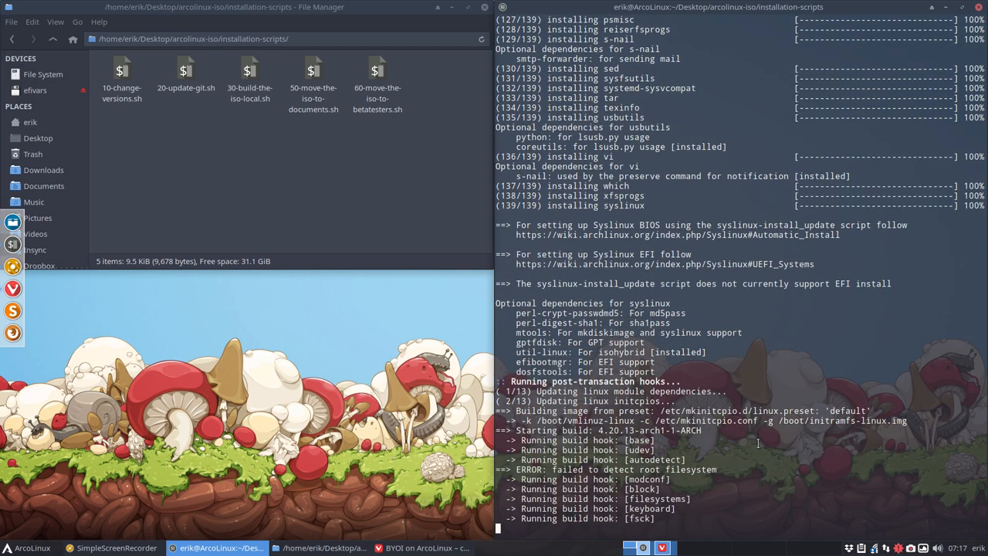
scroll("down", 3)
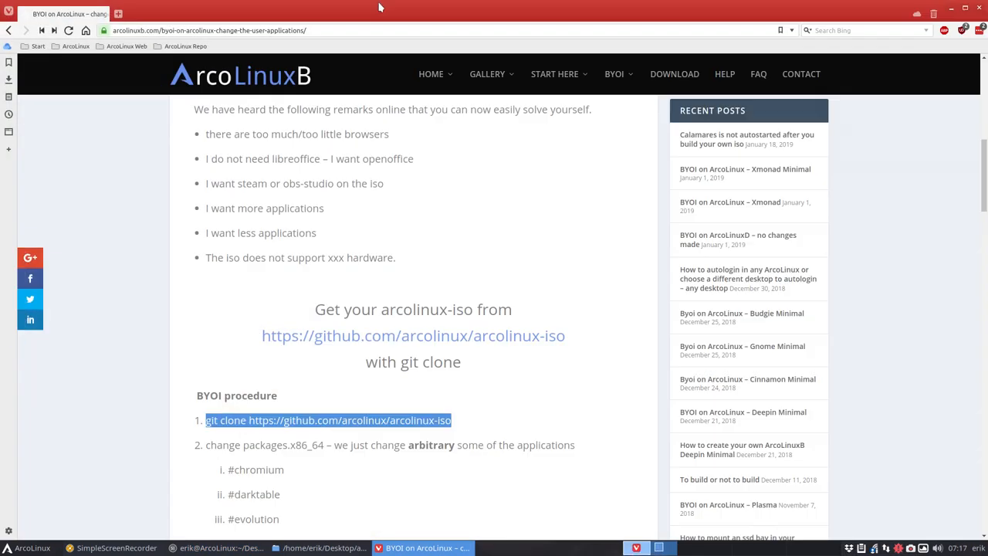
mouse_move(337, 81)
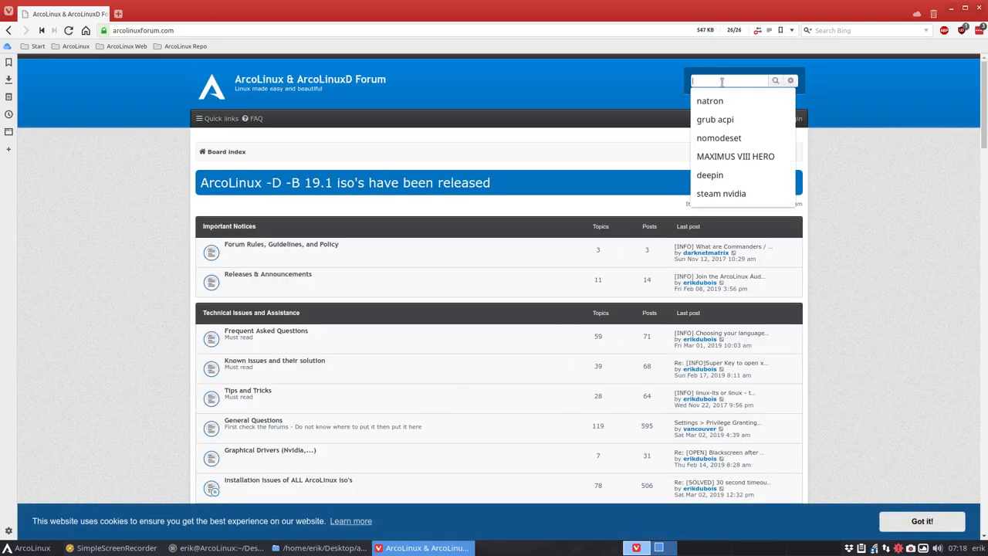
- Search the forum for nvidia and read the gtx1060 black screen after driver install thread
type("nvidia")
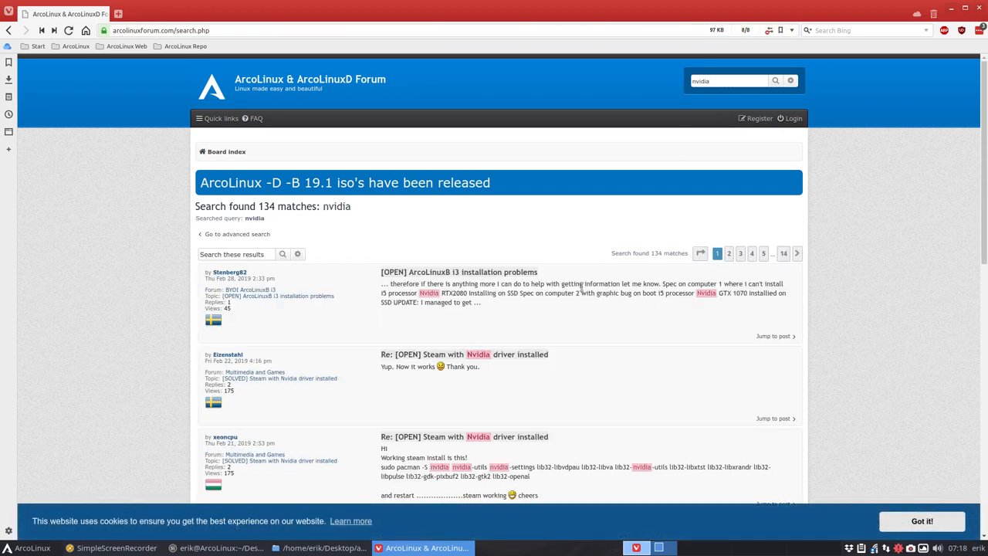
scroll("down", 3)
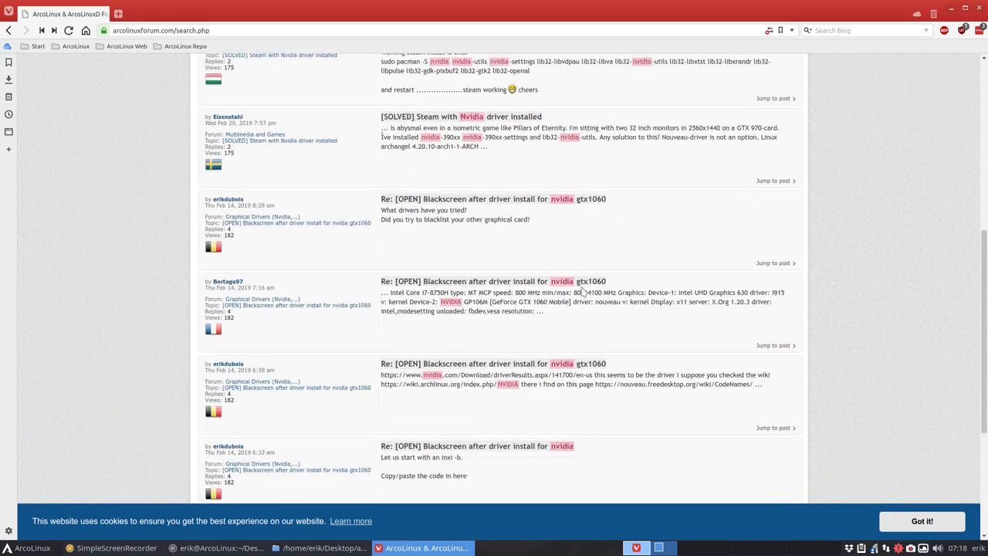
scroll("down", 3)
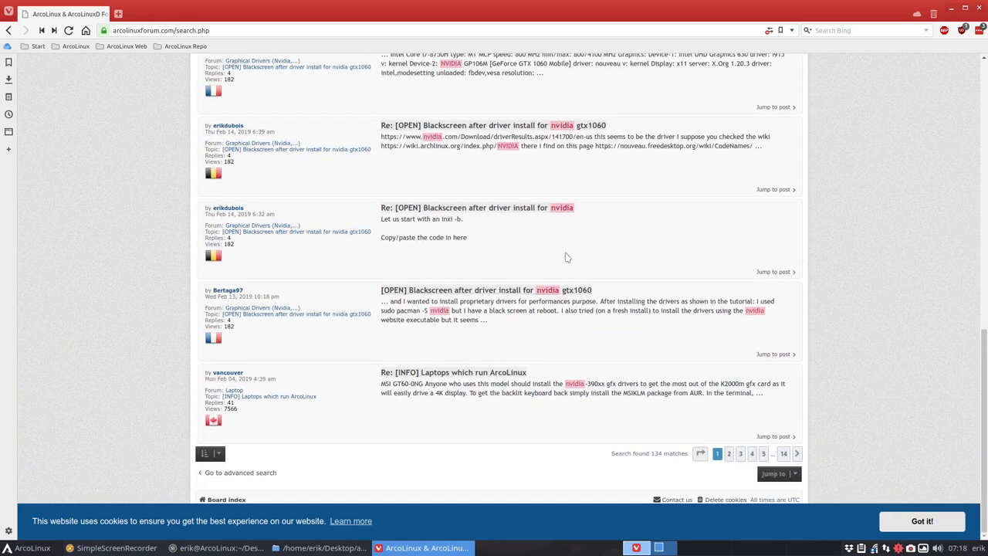
mouse_move(590, 136)
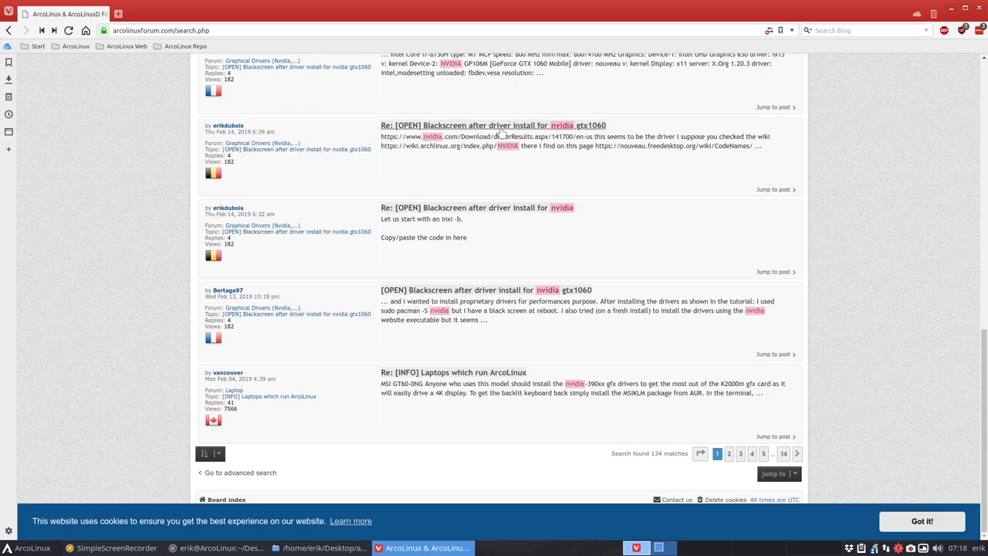
left_click(477, 124)
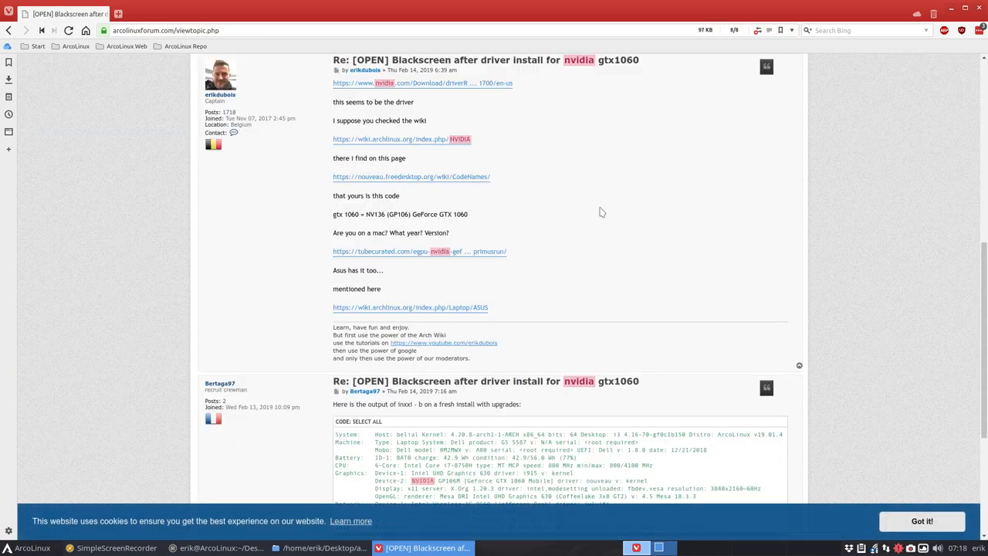
scroll("down", 3)
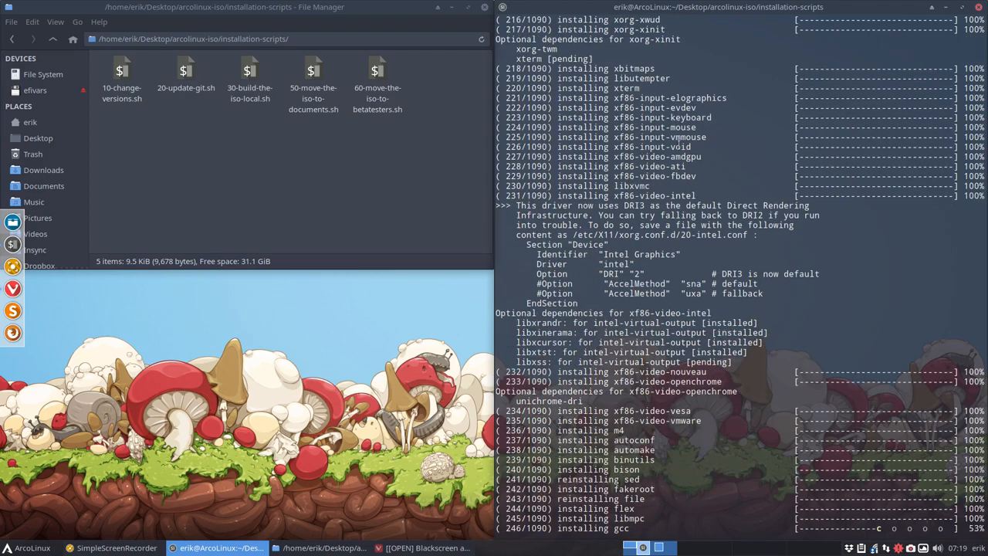
- Select the finished arcolinux-v19.03.3.iso in ~/ArcoLinux-Out and bring up the Whisker menu
scroll("down", 3)
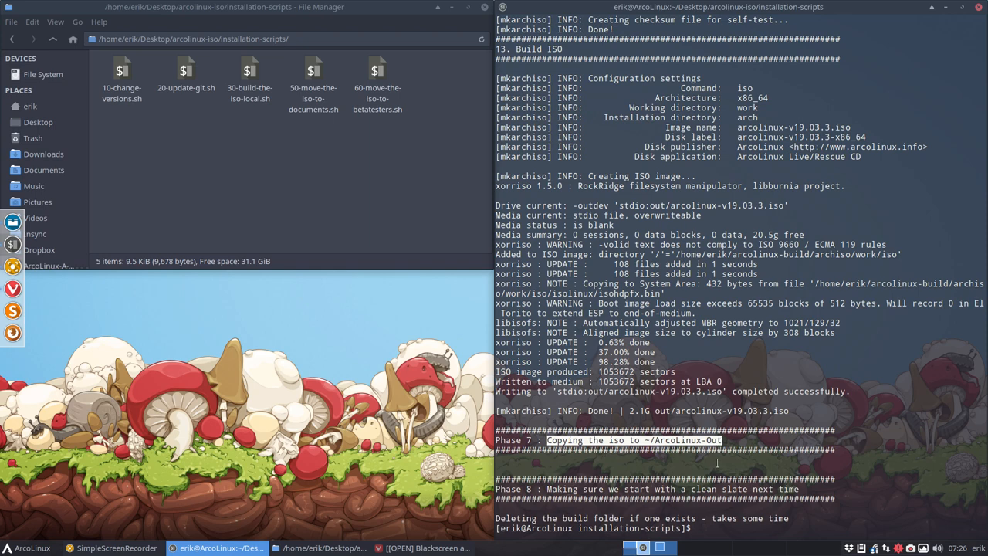
left_click(31, 105)
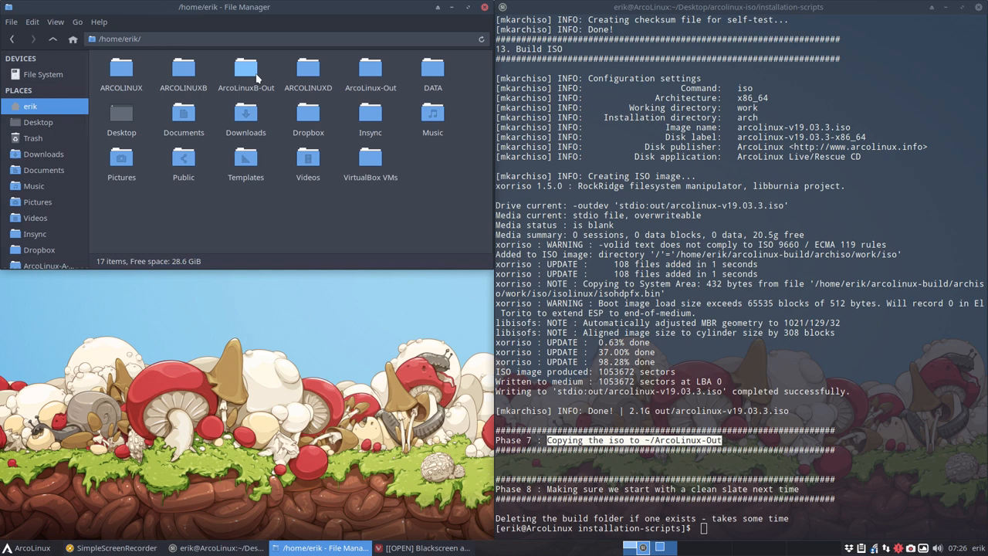
double_click(371, 69)
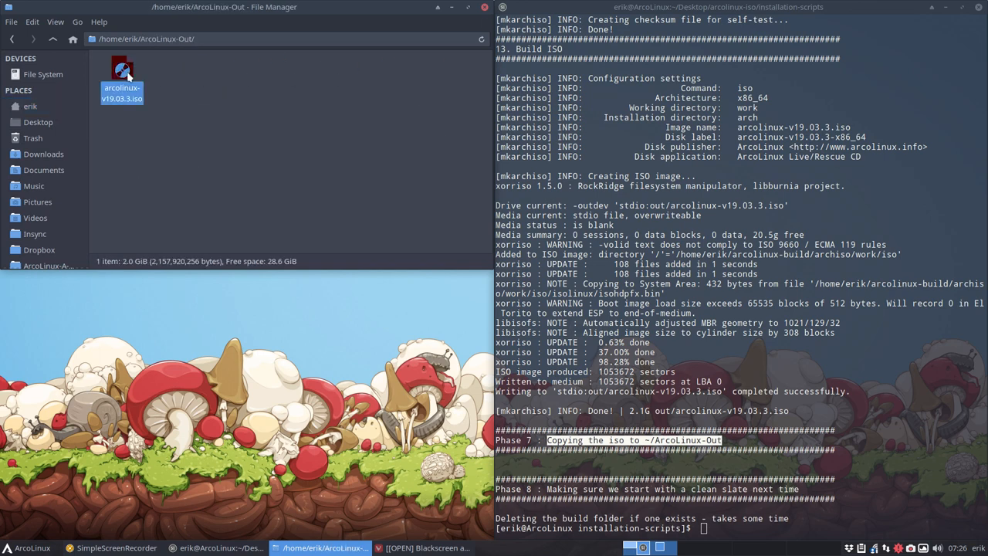
left_click(120, 77)
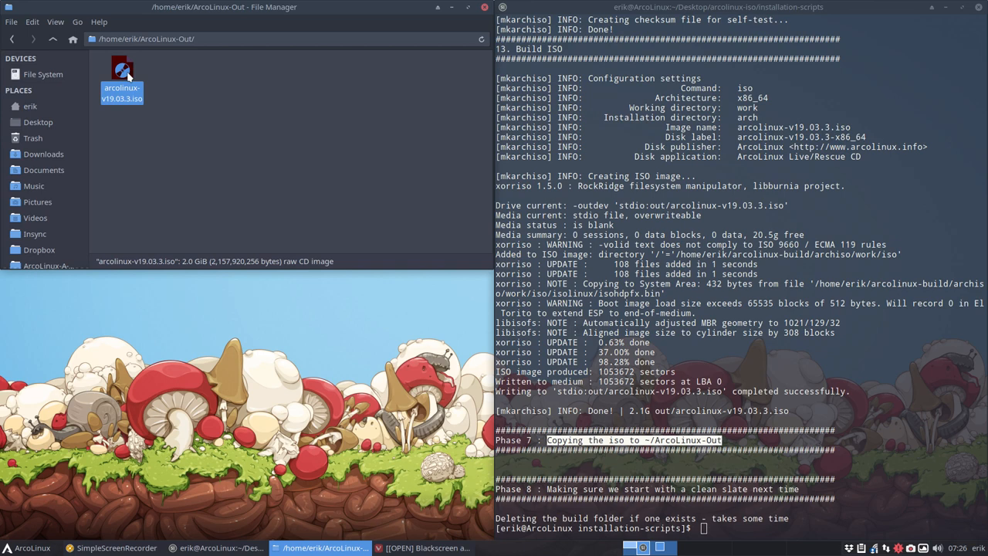
left_click(29, 547)
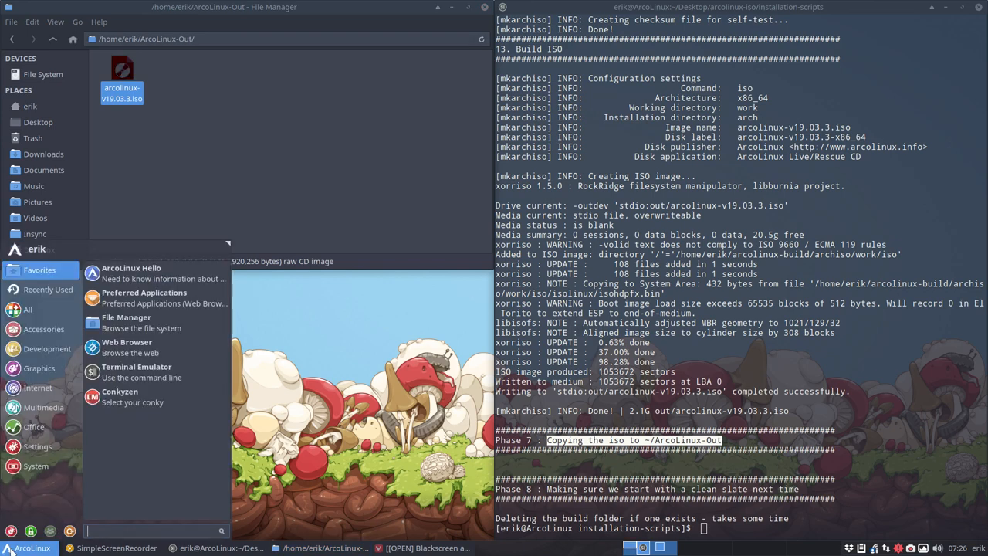
- Launch USB Image Writer and start writing arcolinux-v19.03.3.iso to the USB DTSE 3.0 drive, authenticated
type("usb")
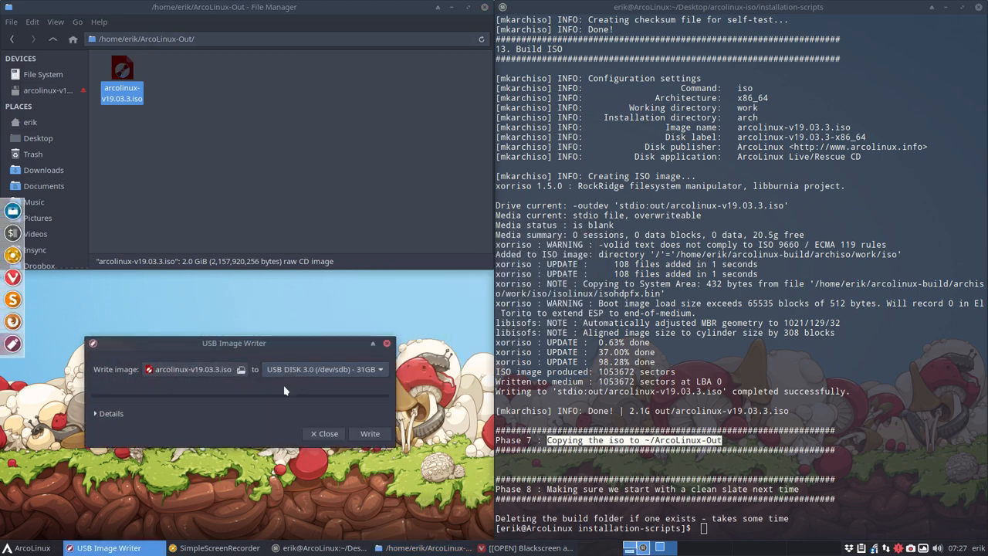
left_click(371, 432)
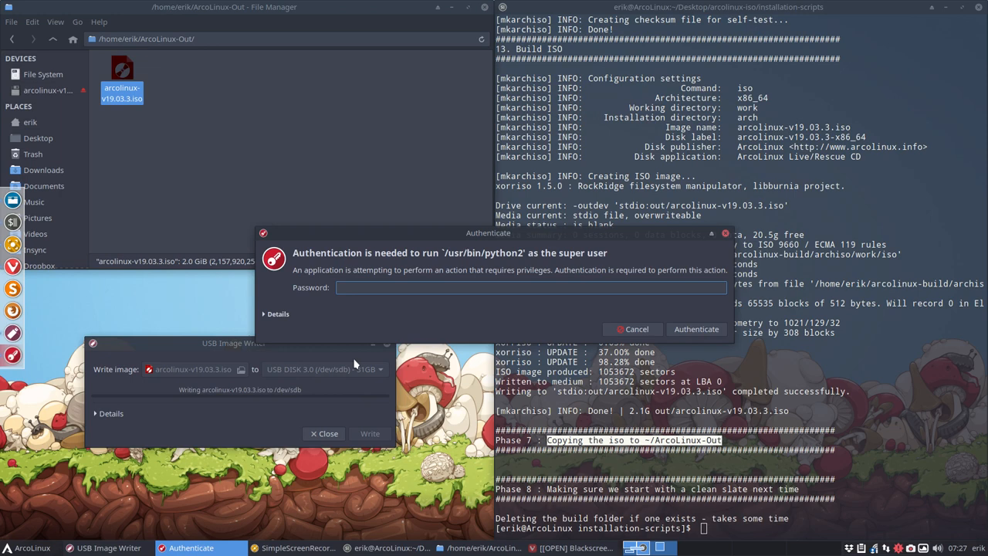
left_click(695, 329)
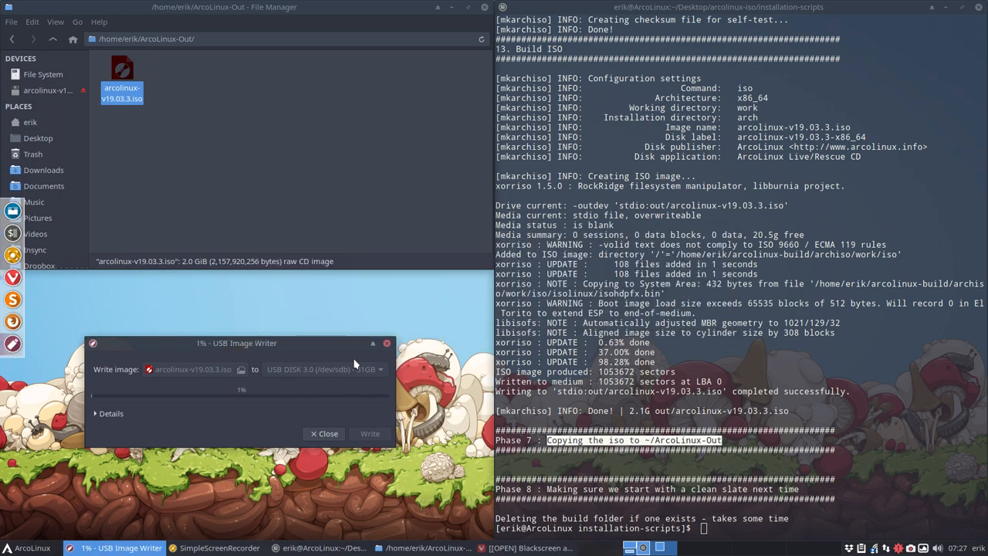